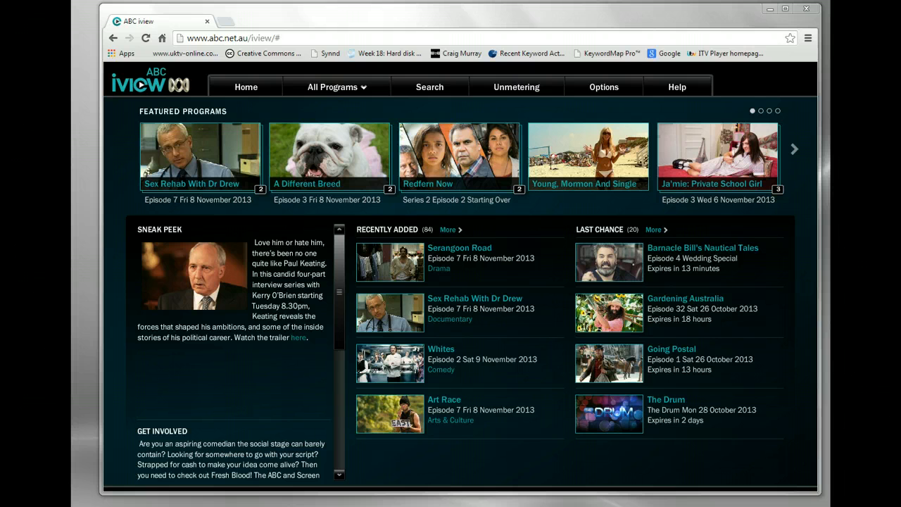
mouse_move(376, 90)
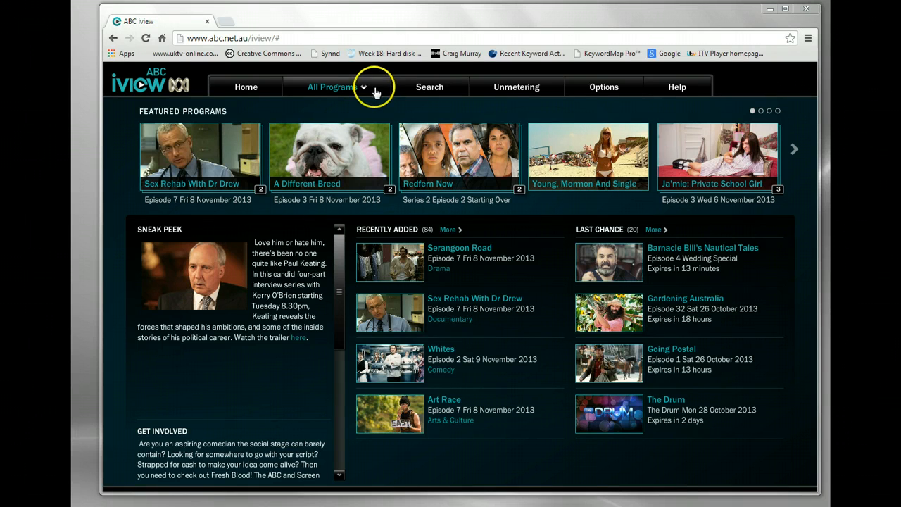
mouse_move(390, 264)
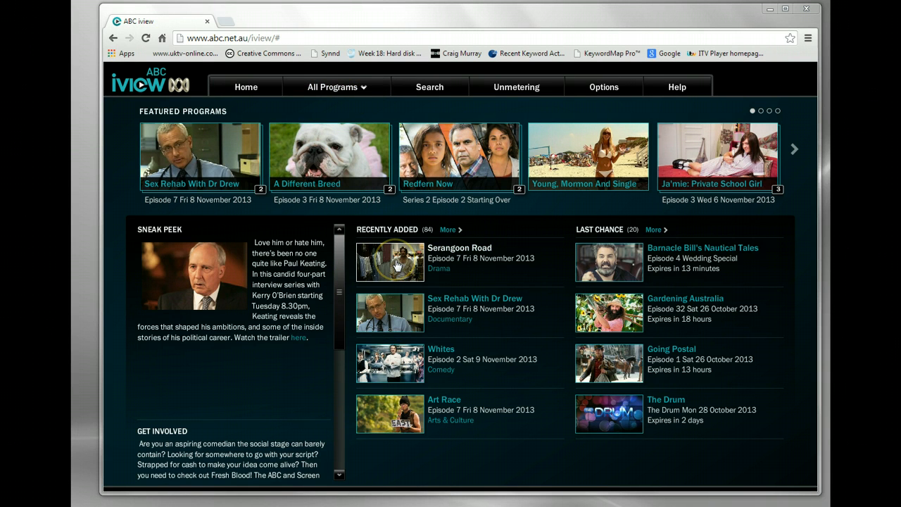
- Open Serangoon Road Episode 7 from Recently Added and attempt to watch it
click(389, 262)
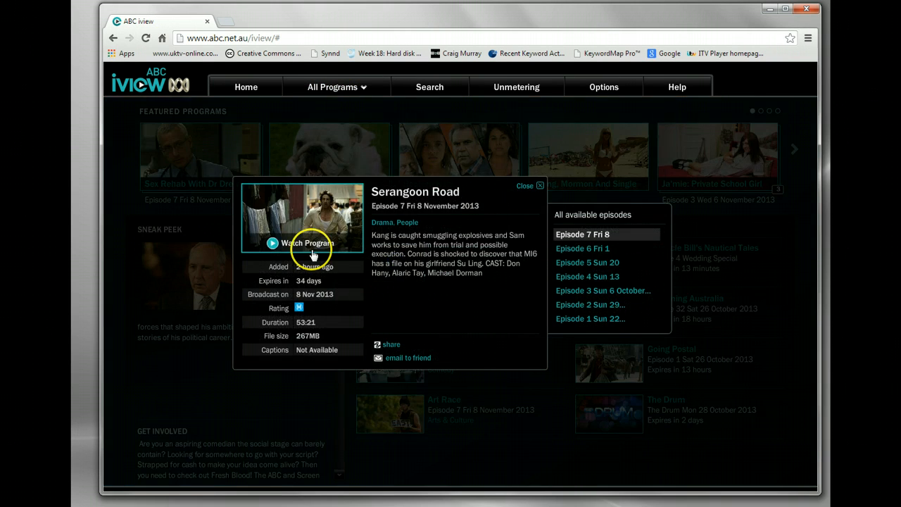
click(308, 243)
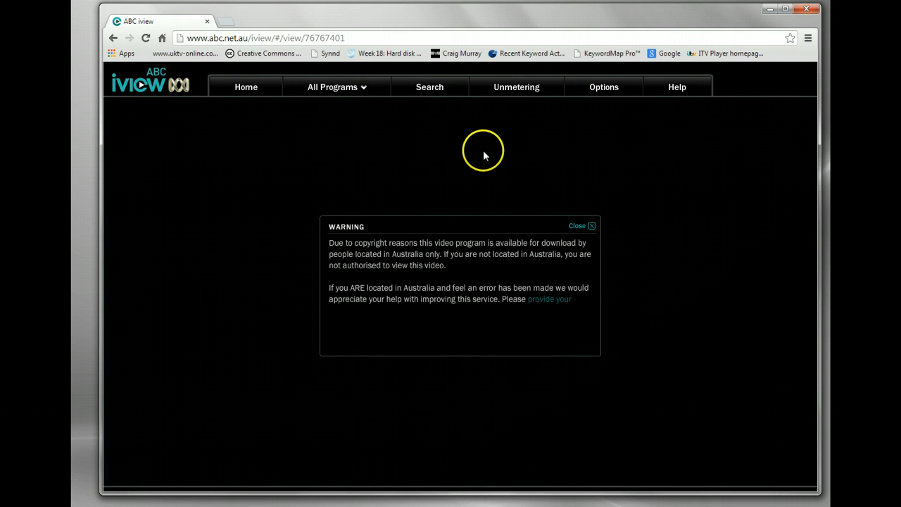
mouse_move(484, 155)
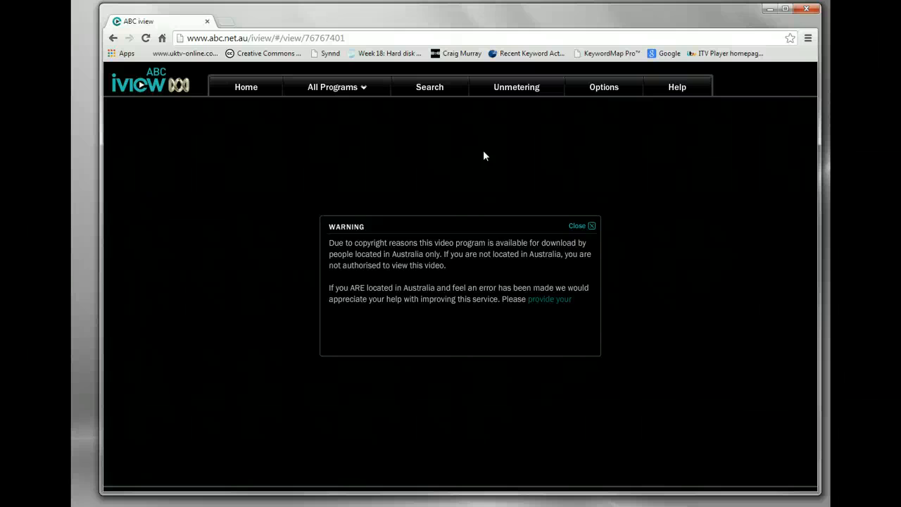
mouse_move(378, 90)
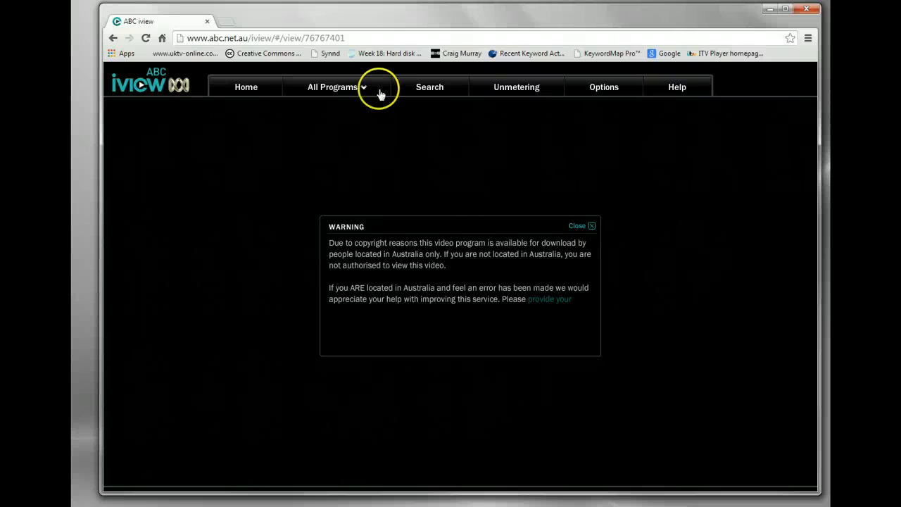
- Switch to the Identity Cloaker window showing its proxy server list
click(246, 86)
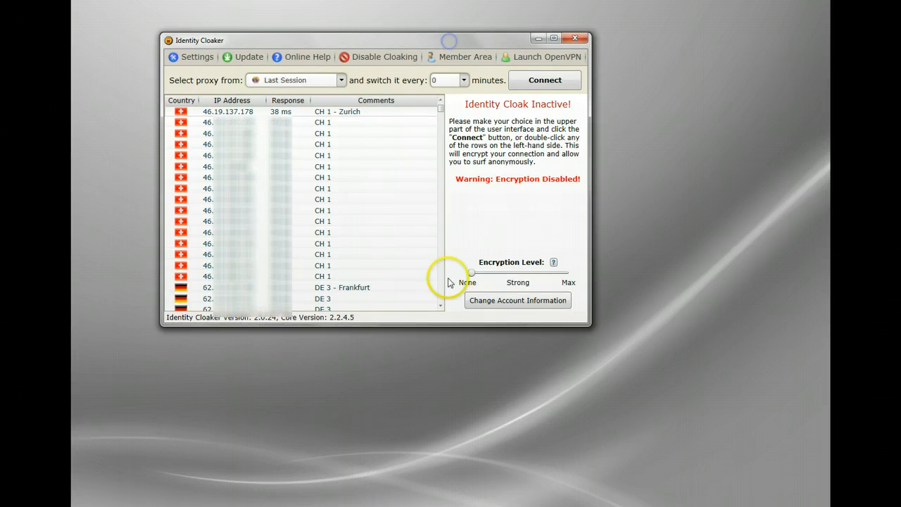
mouse_move(609, 466)
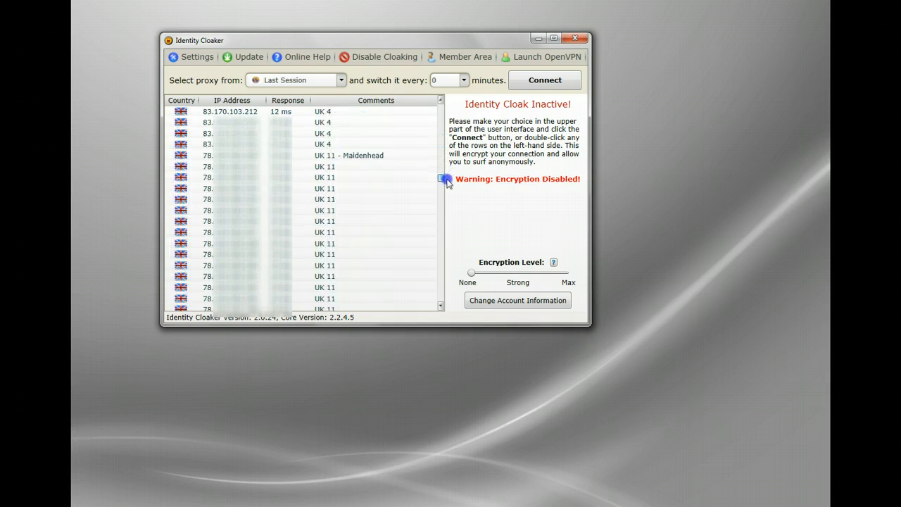
- Scroll the proxy list down to the Australian AU 1 servers
scroll(down, 3)
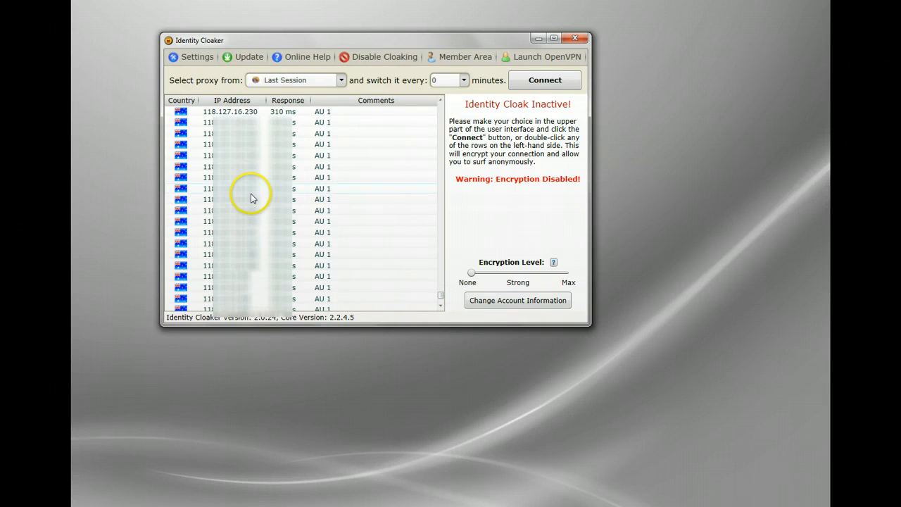
mouse_move(216, 278)
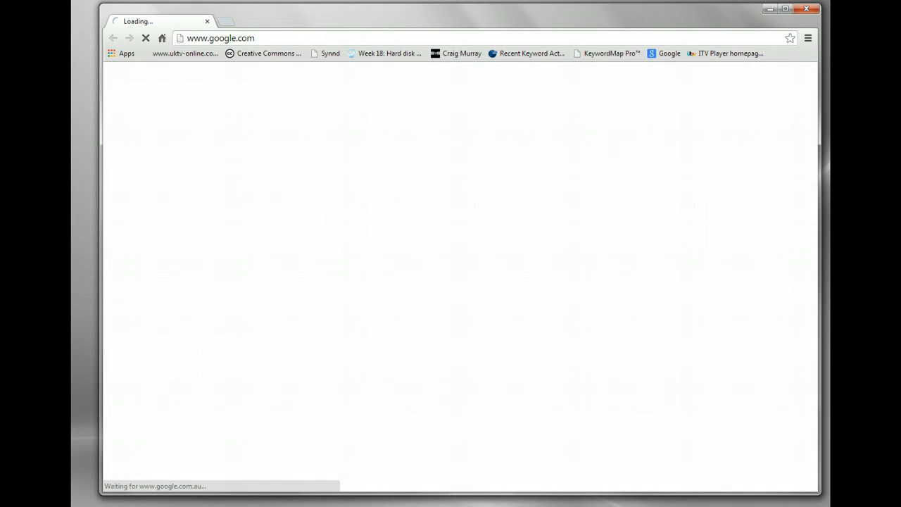
mouse_move(167, 201)
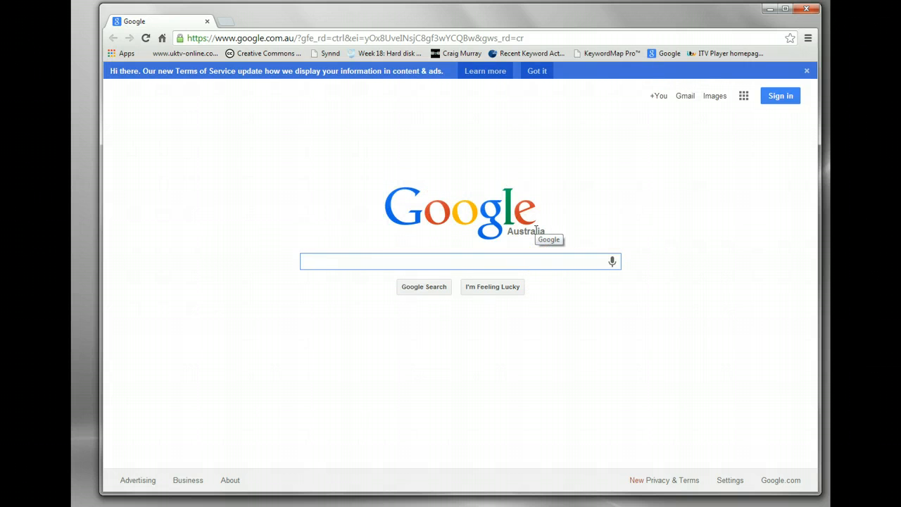
- Open a new tab beside the Google Australia page
click(536, 70)
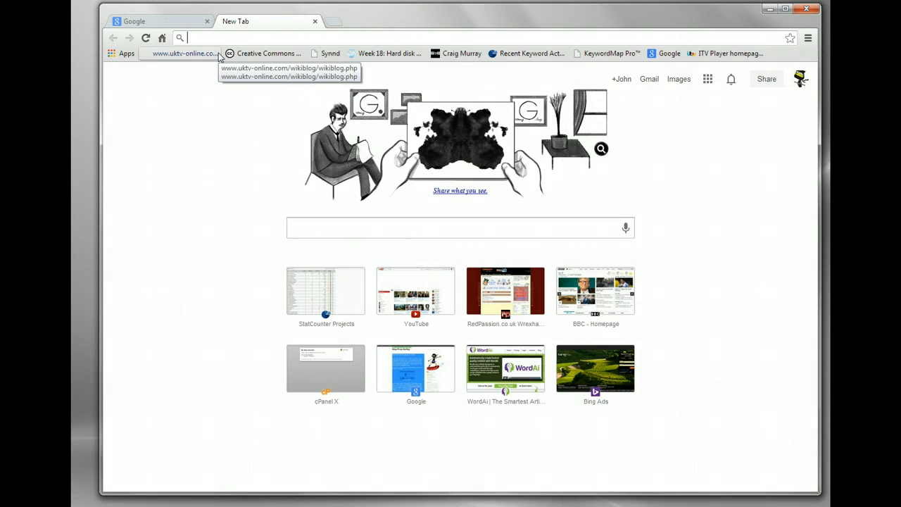
- Enter the ABC iview web address in the new tab
text(www.youtube.com)
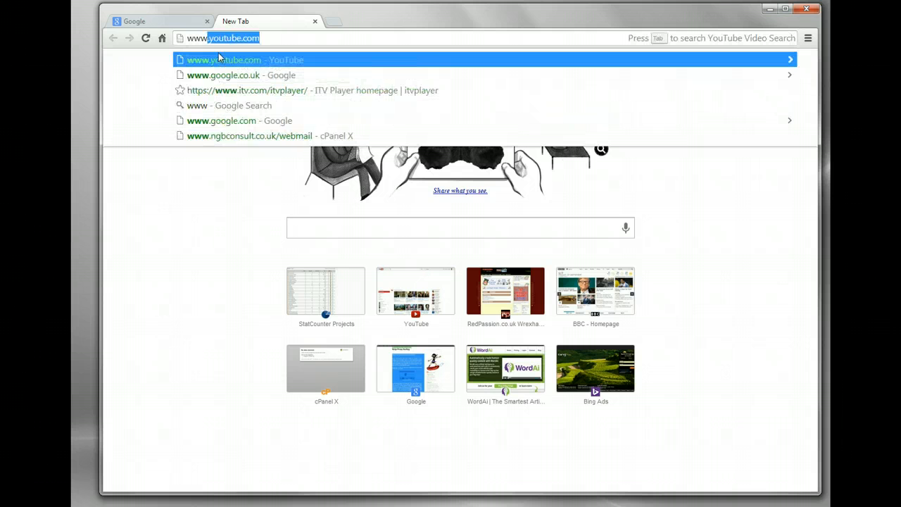
text(www.abc.net.au/iview/#)
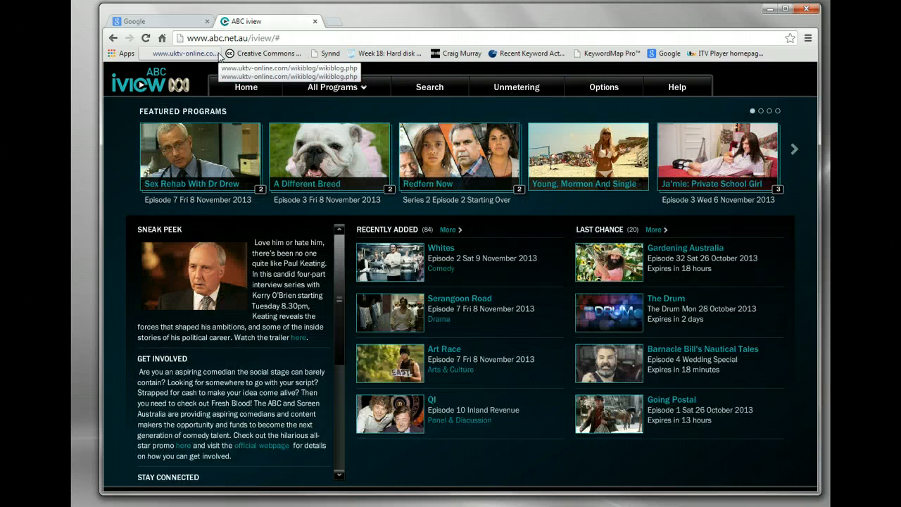
mouse_move(450, 240)
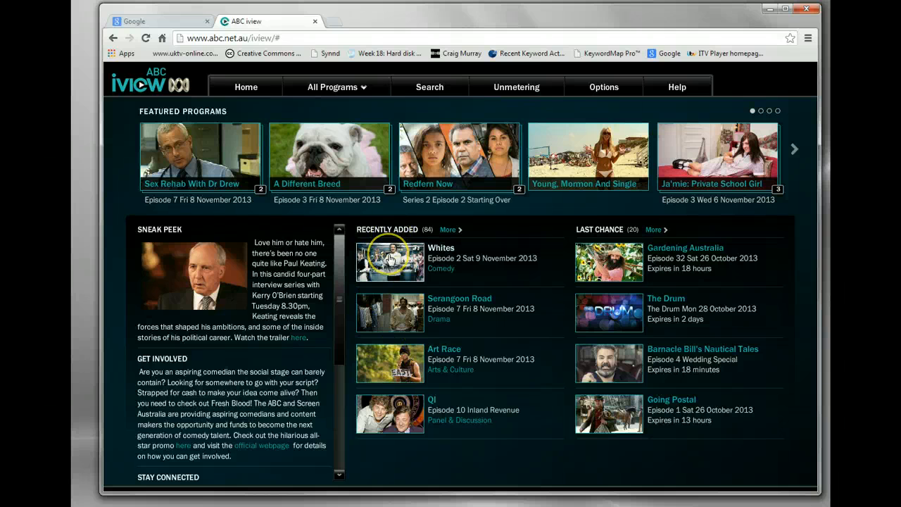
- Play Whites Episode 2 past the PG rating screen, then close the iview tab
click(389, 257)
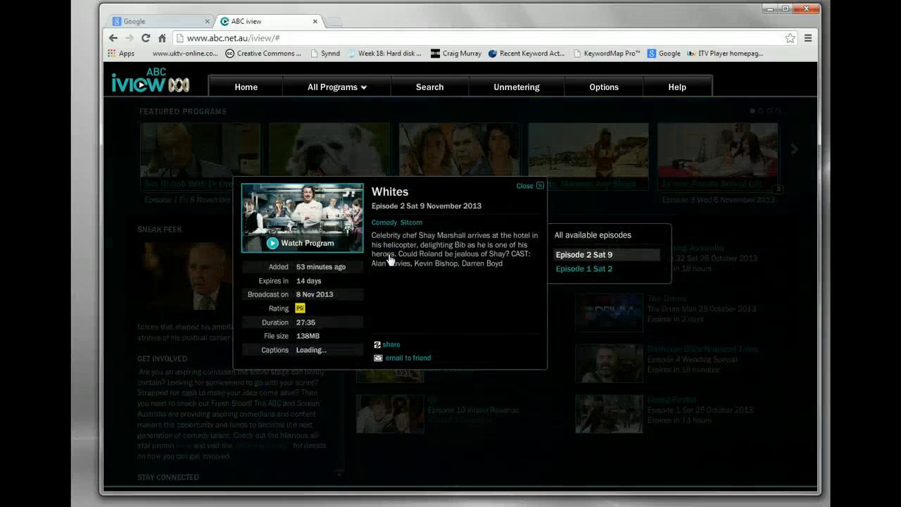
click(302, 243)
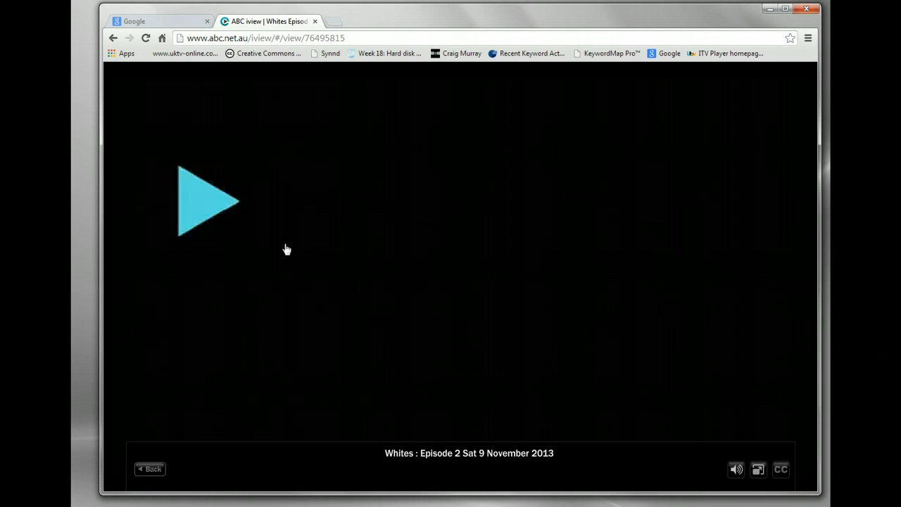
click(204, 201)
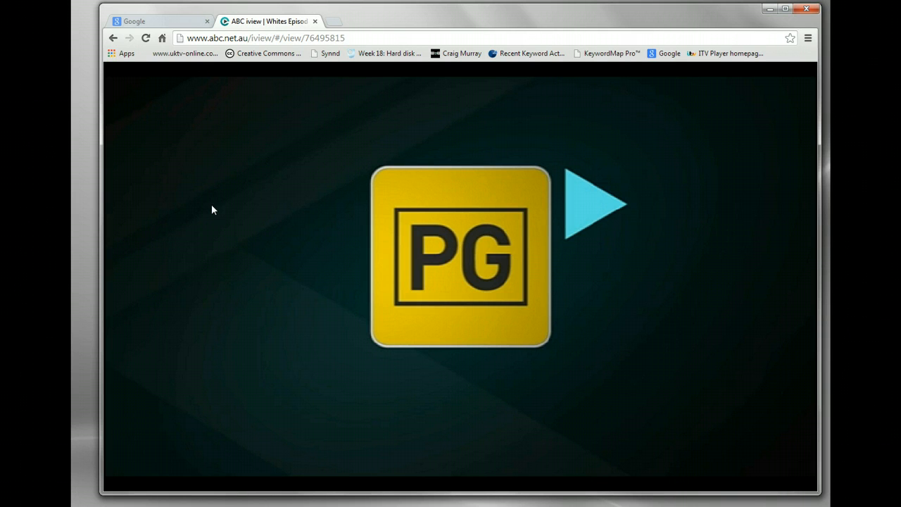
click(595, 204)
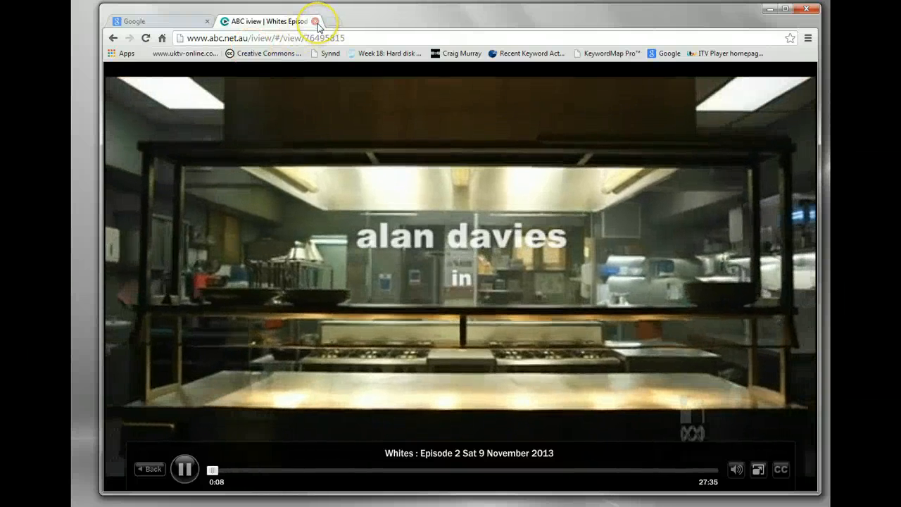
click(315, 22)
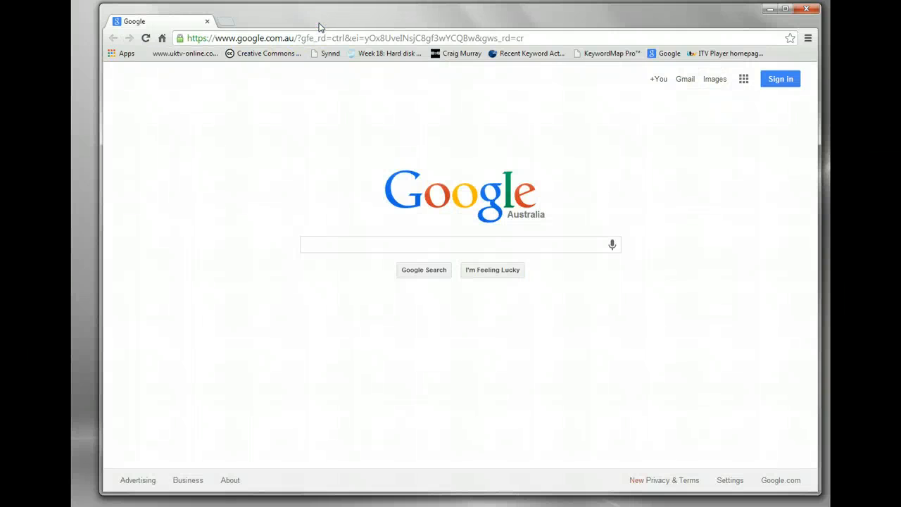